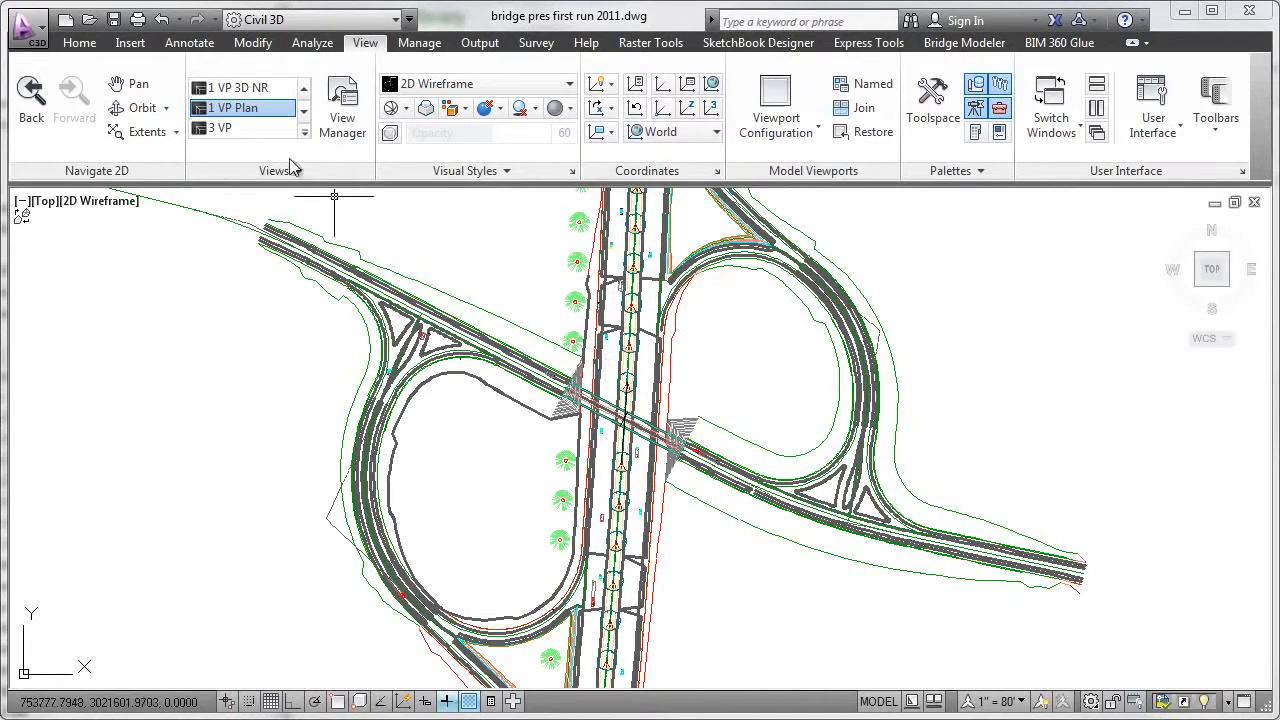
Step: Start a concrete box girder bridge from the Bridge Modeler tools and confirm the Bridge corridor on the East-West baseline
{"action": "left_click", "coordinate": [236, 88]}
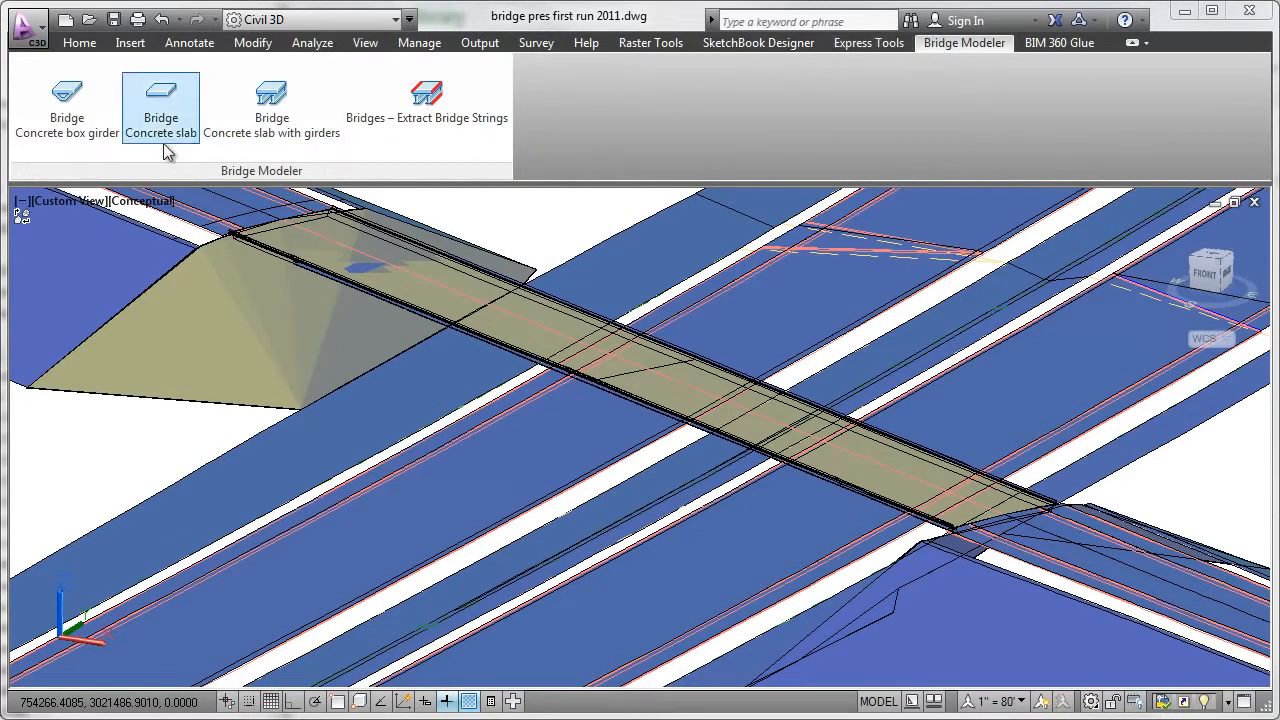
{"action": "mouse_move", "coordinate": [68, 100]}
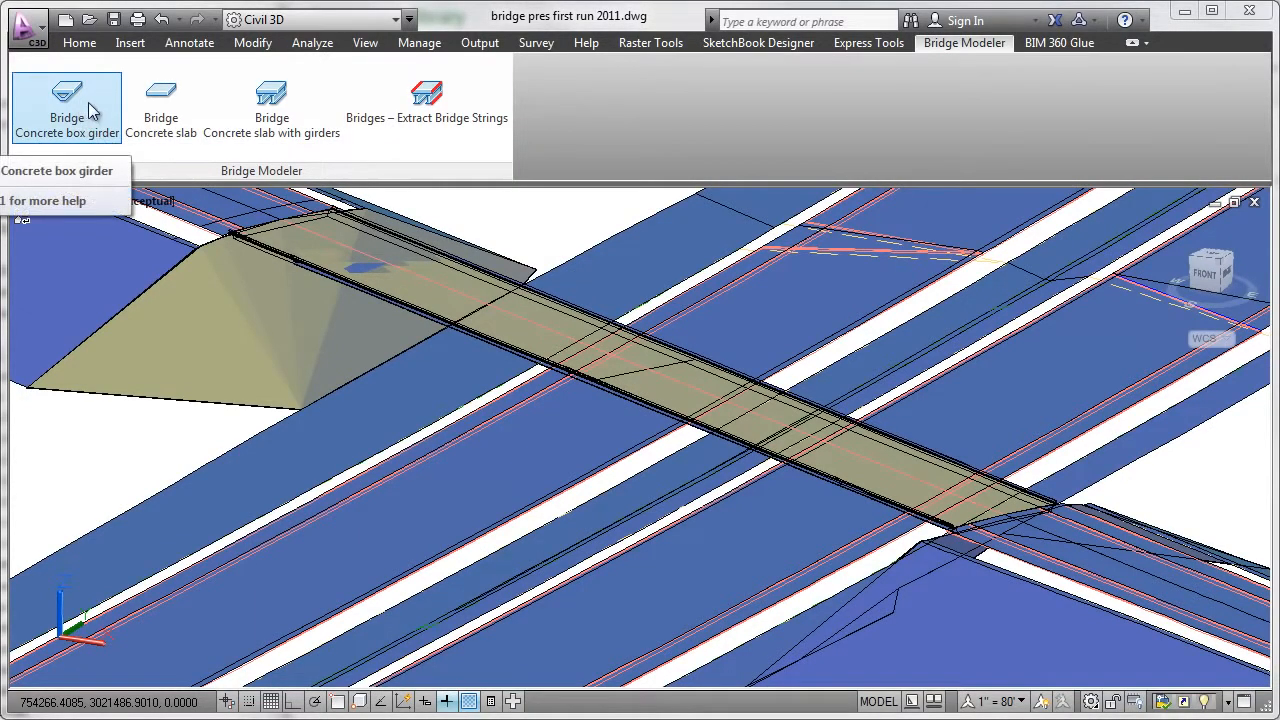
{"action": "left_click", "coordinate": [66, 104]}
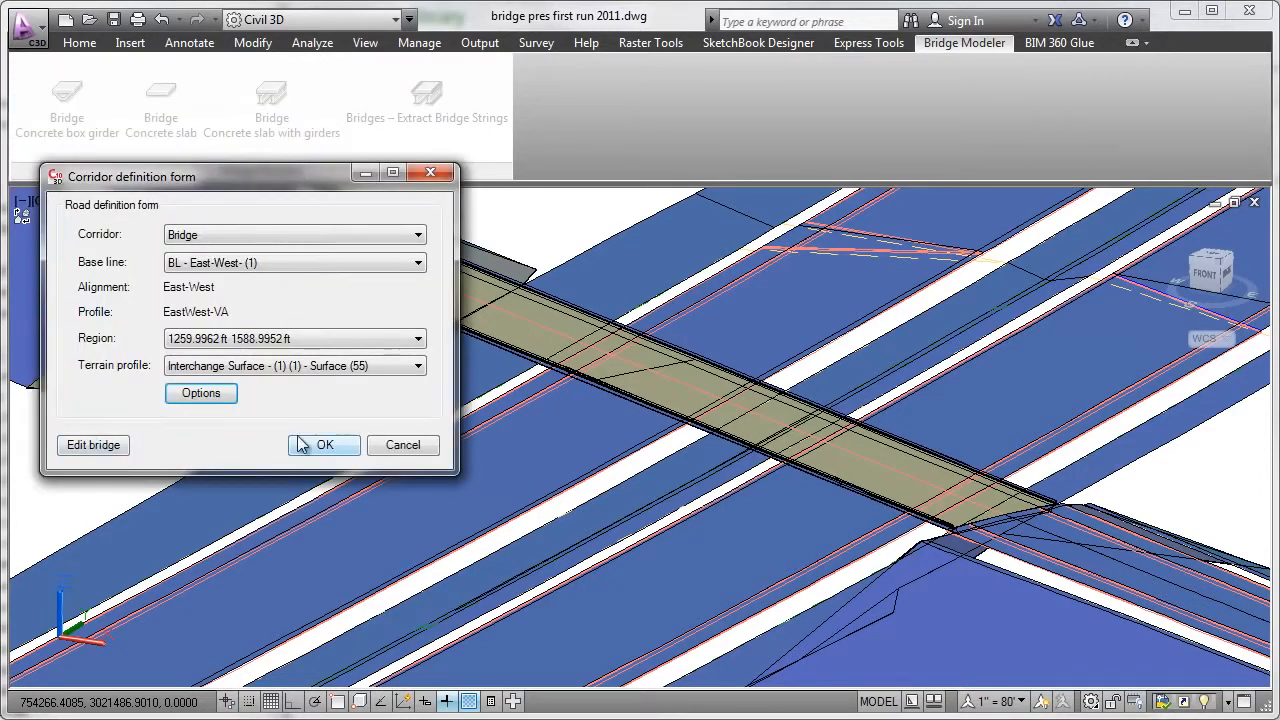
{"action": "mouse_move", "coordinate": [324, 456]}
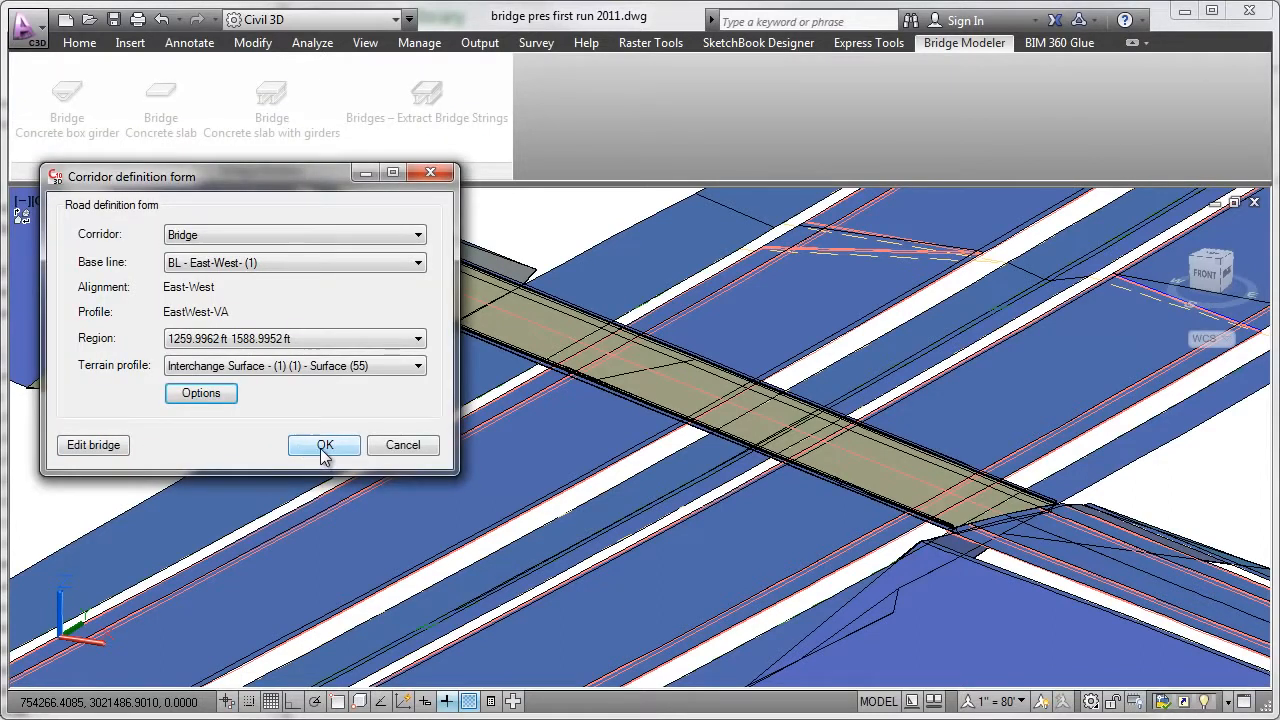
{"action": "left_click", "coordinate": [324, 444]}
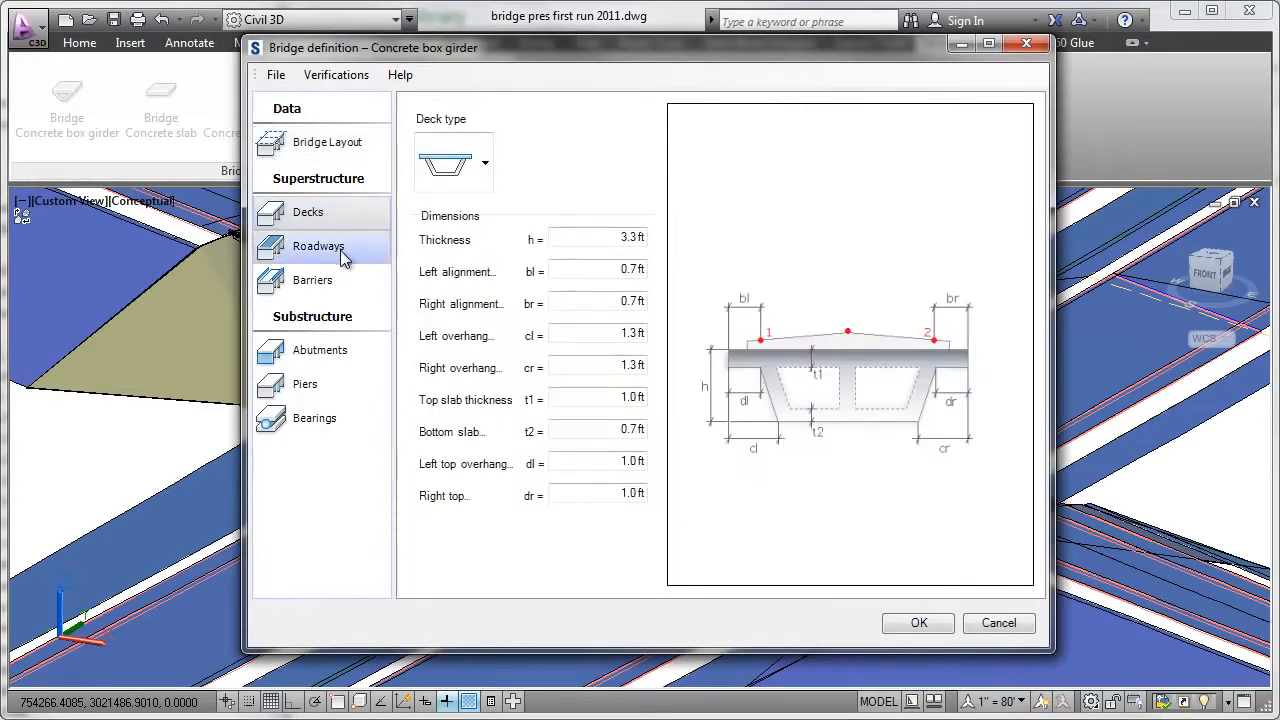
Step: Review the abutment dimensions, then launch Revit's Civil Structures integration to import road and terrain from Civil 3D
{"action": "left_click", "coordinate": [320, 350]}
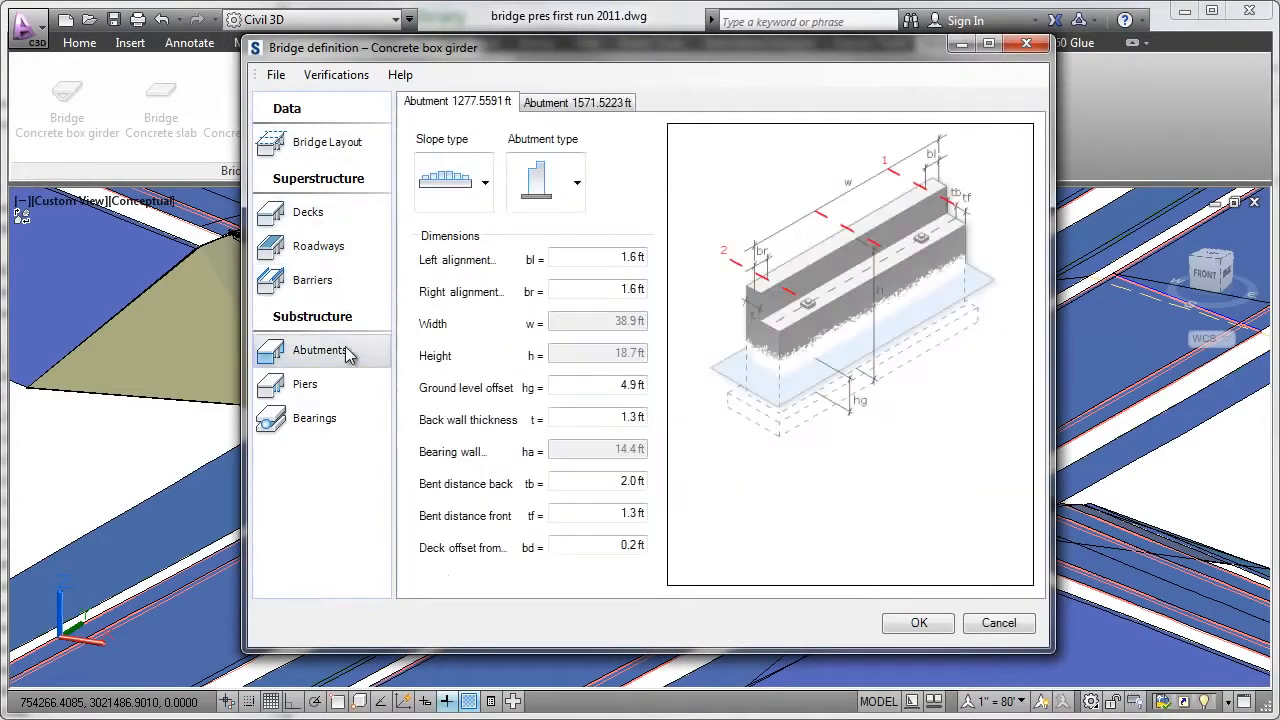
{"action": "left_click", "coordinate": [314, 418]}
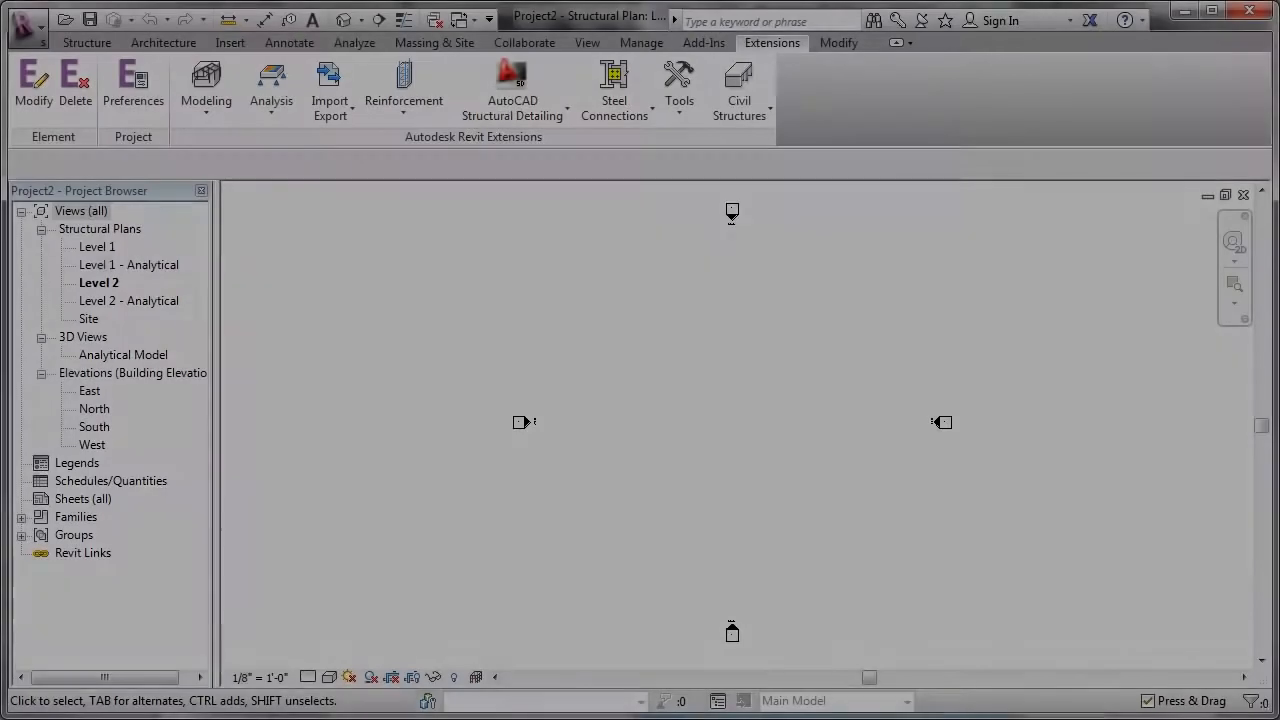
{"action": "left_click", "coordinate": [738, 90]}
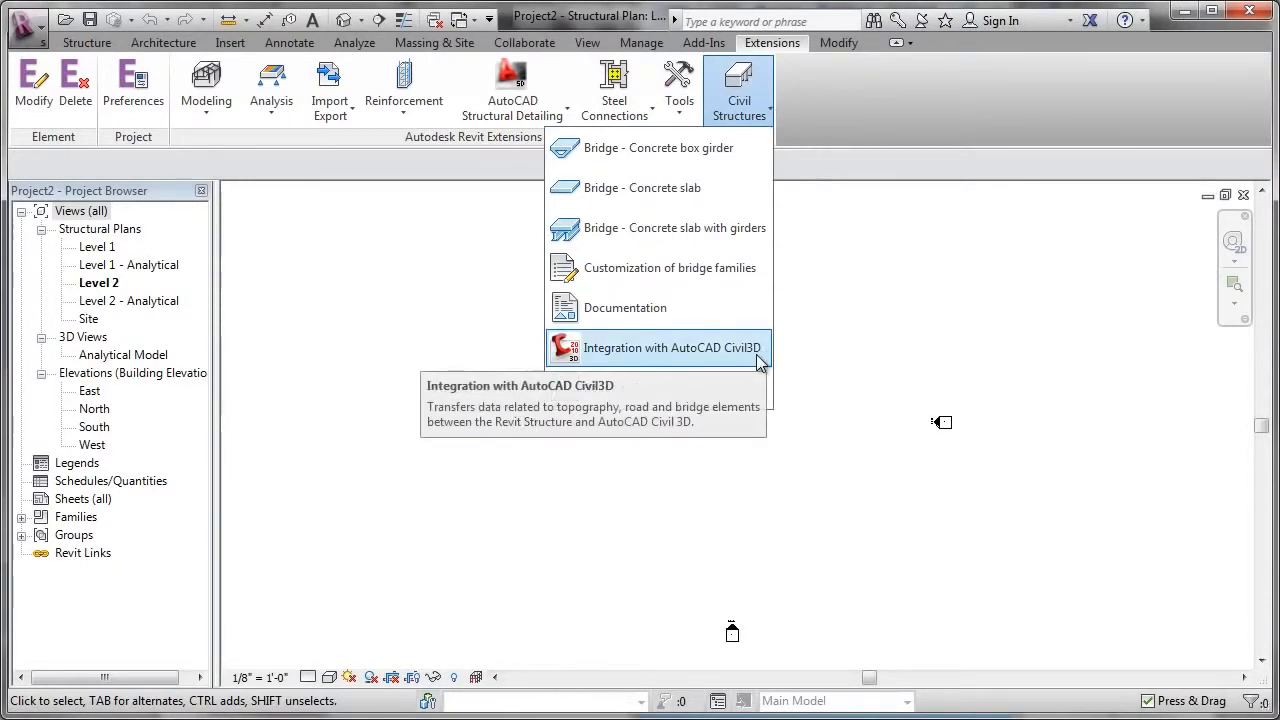
{"action": "left_click", "coordinate": [658, 348]}
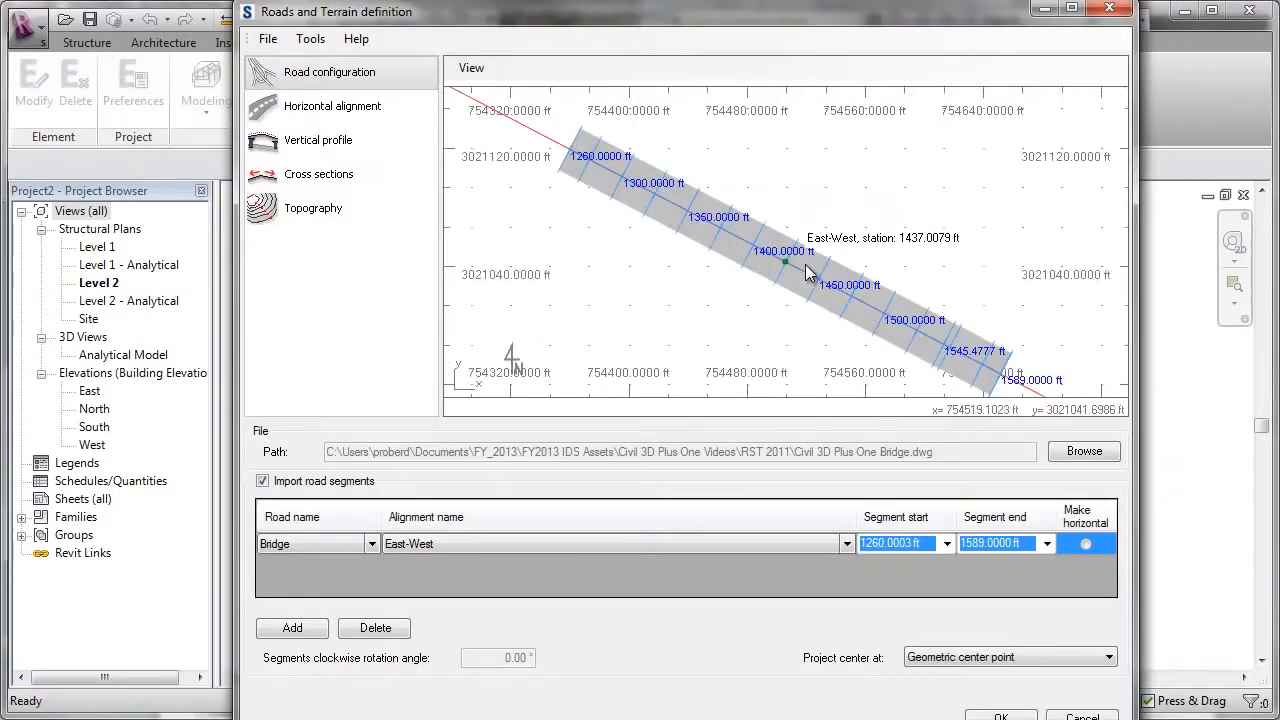
Step: Review the imported road's vertical profile and cross sections, then show its Topography settings
{"action": "left_click", "coordinate": [332, 106]}
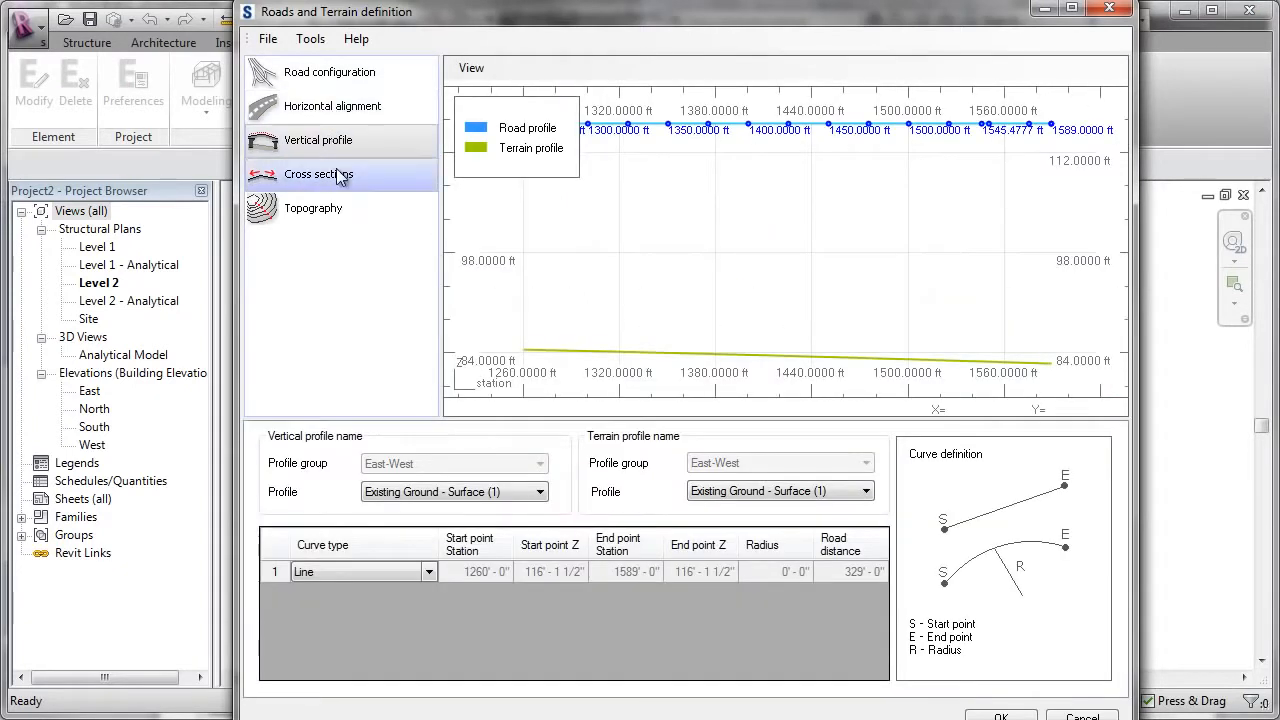
{"action": "left_click", "coordinate": [320, 174]}
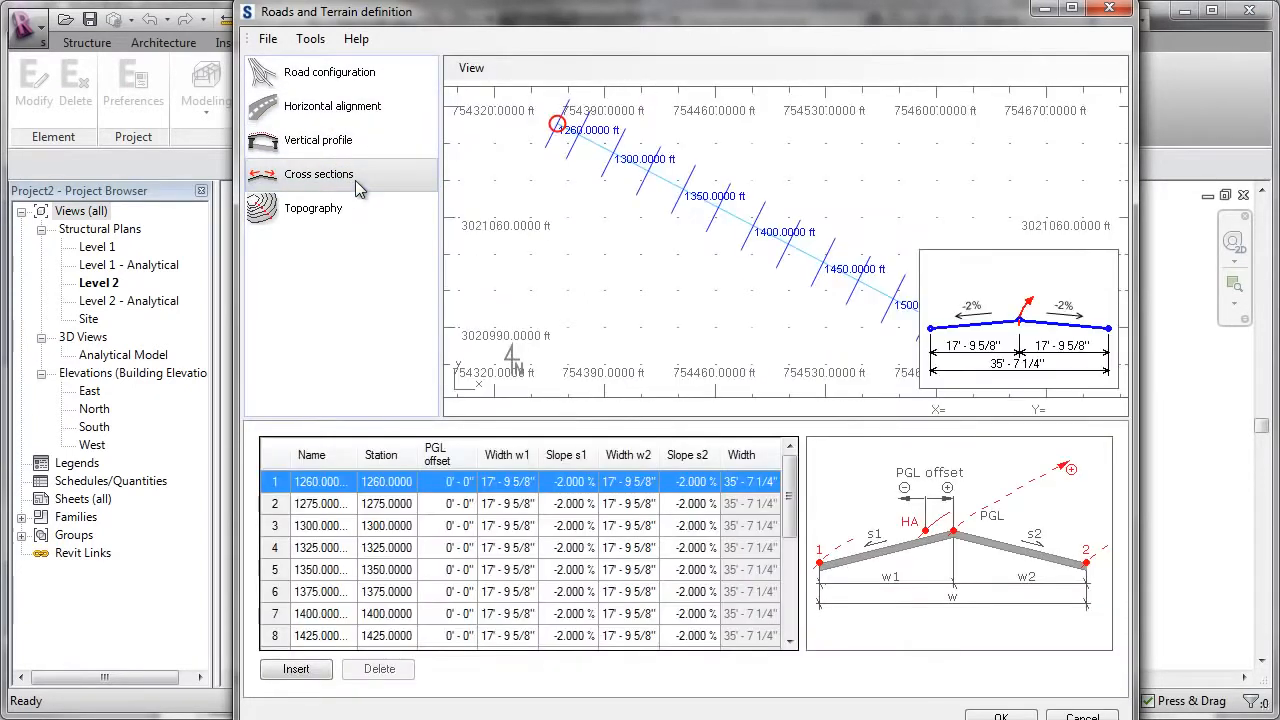
{"action": "left_click", "coordinate": [312, 206]}
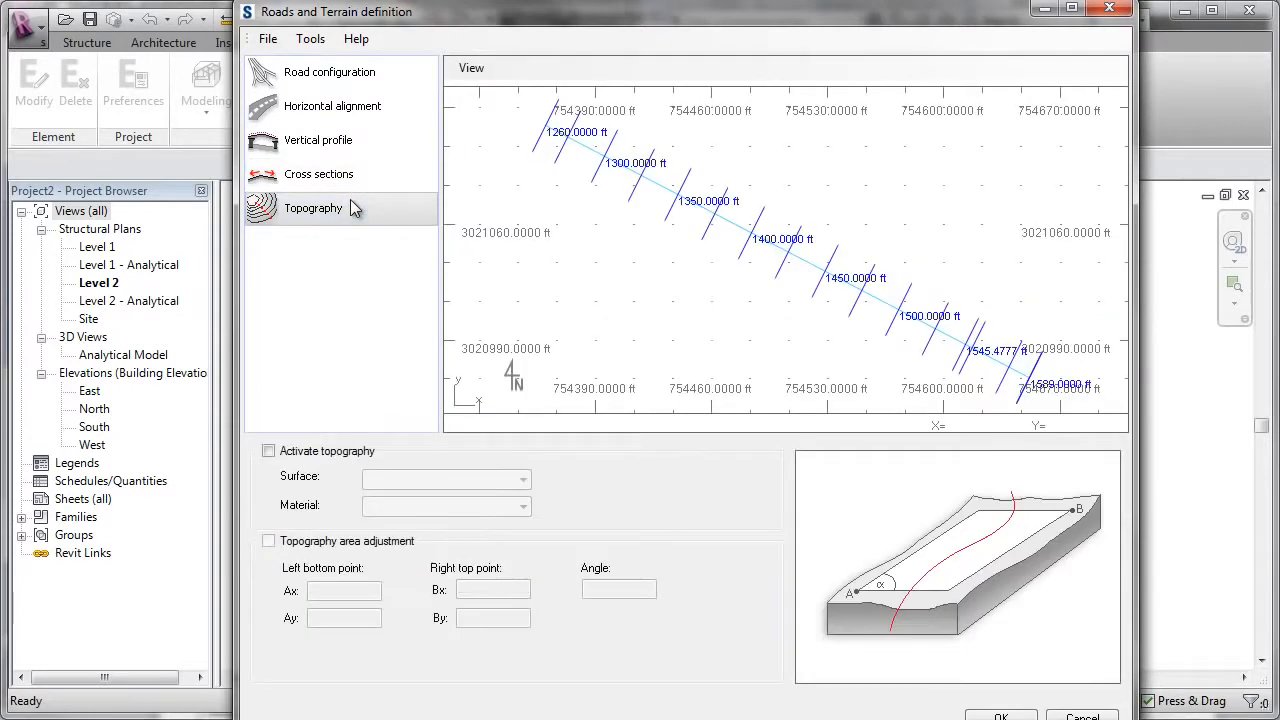